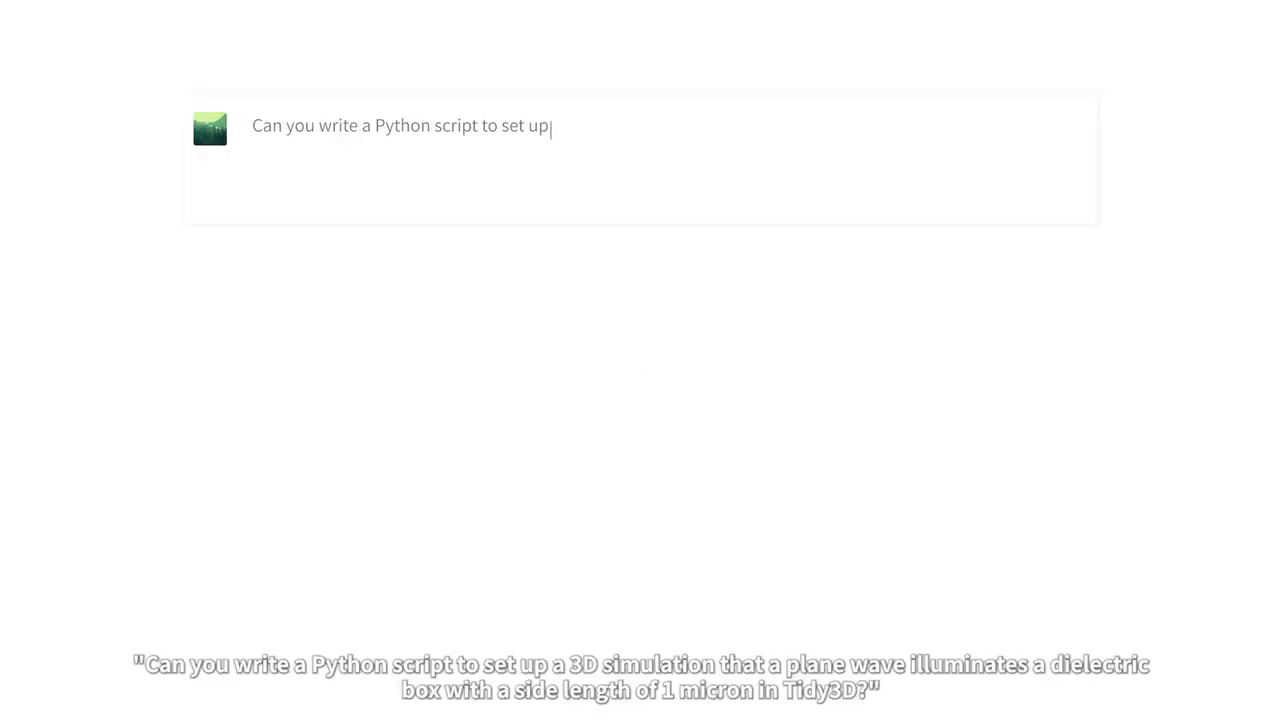
pyautogui.write('a 3D simulation that a plane wave illuminates a dielectric box with a side length of 1 micron in Tidy3D? The box has a permittivity of 12. I want to see the field di')
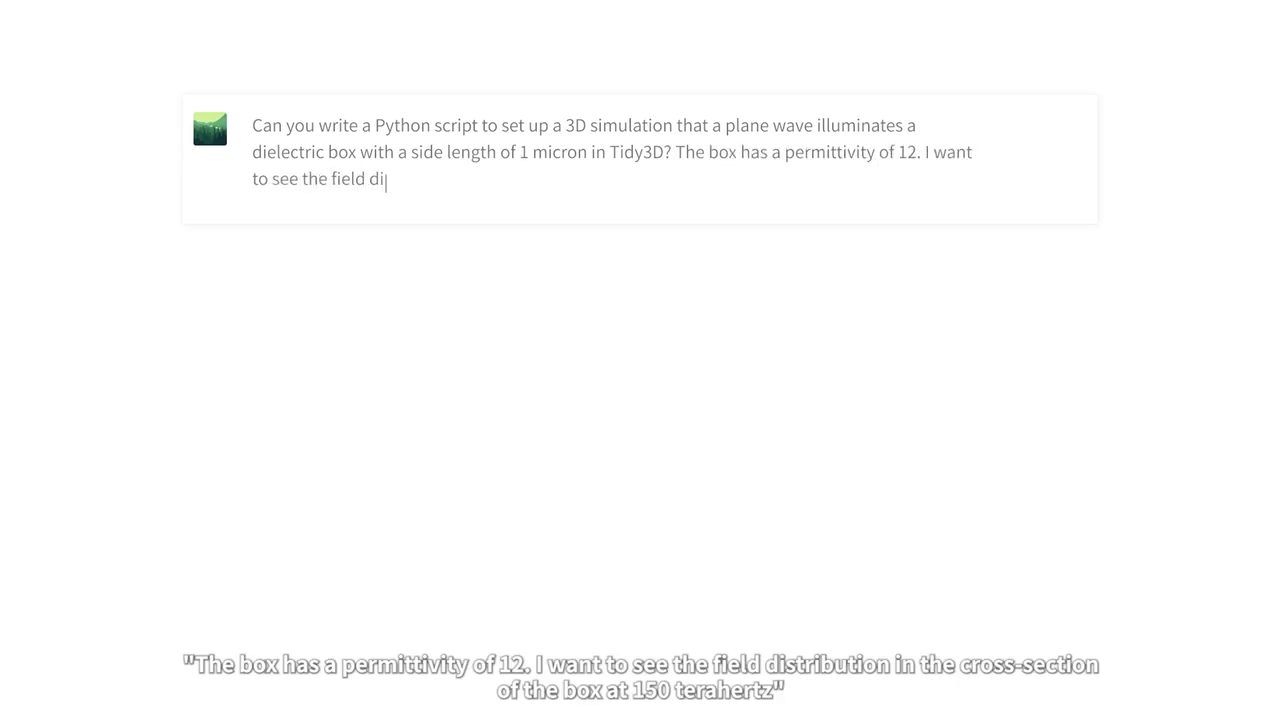
pyautogui.write('stribution in the cross-section of the box at 150 THz.')
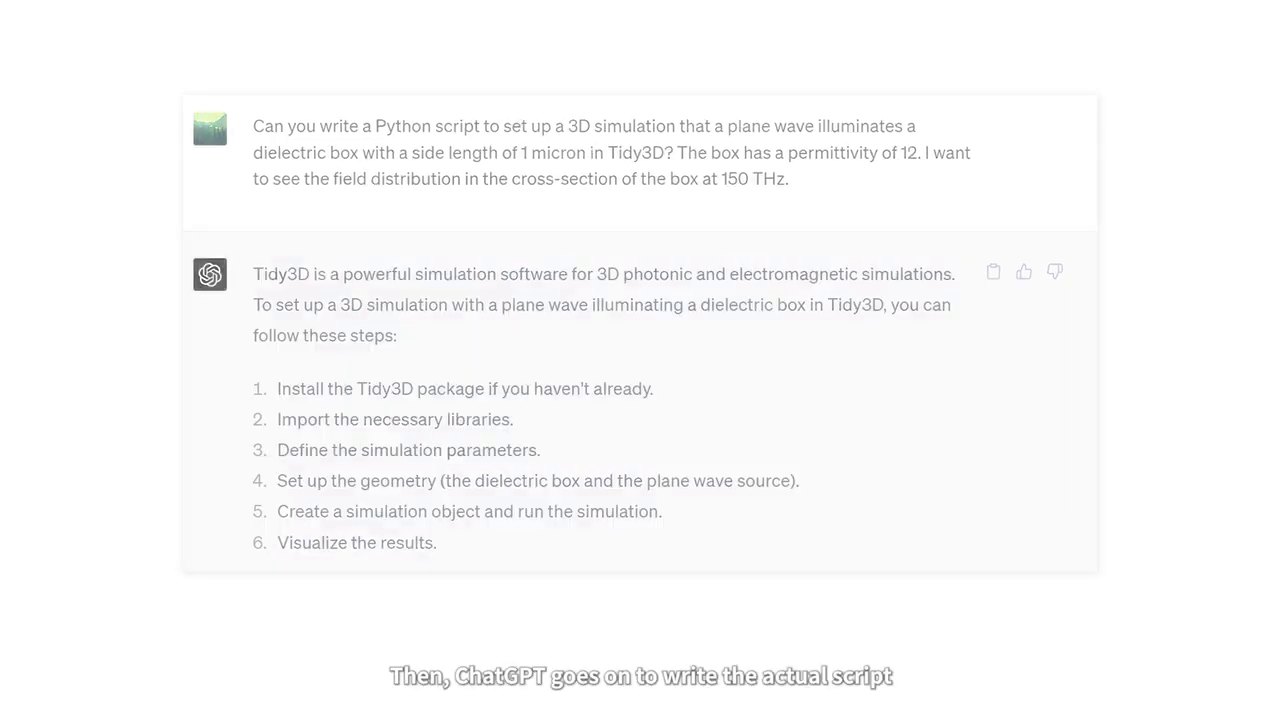
pyautogui.scroll(-3)
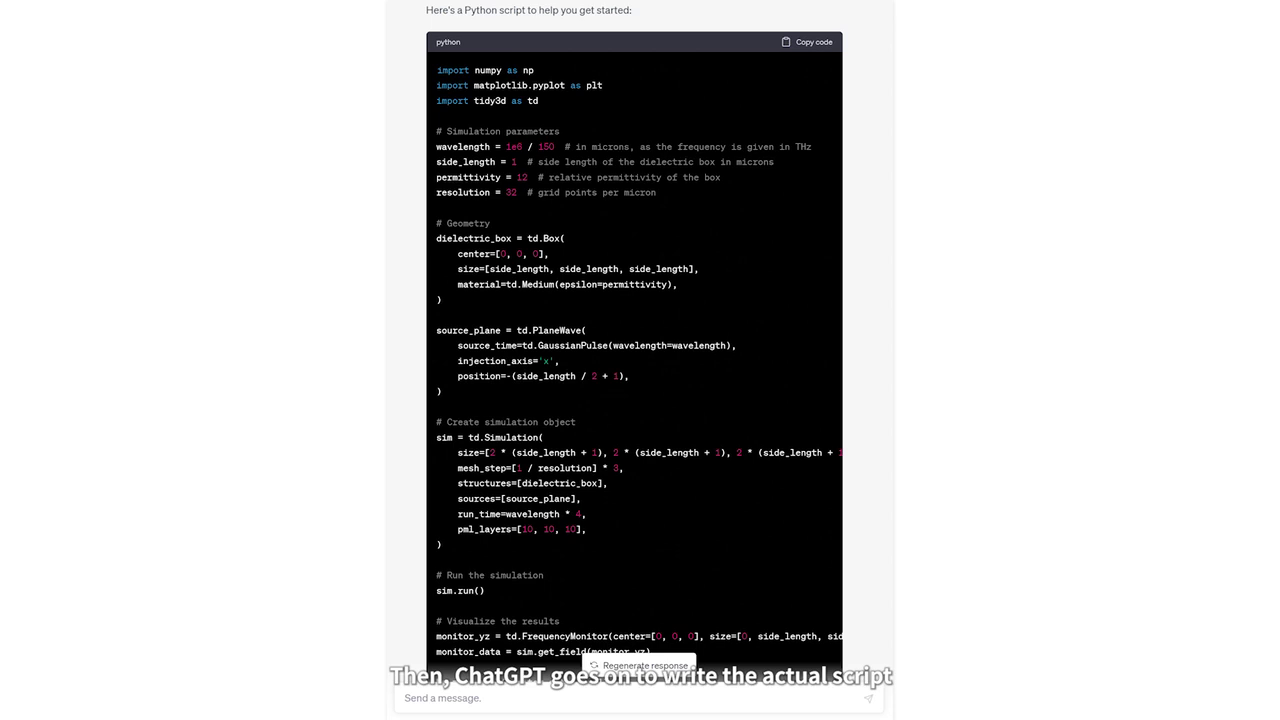